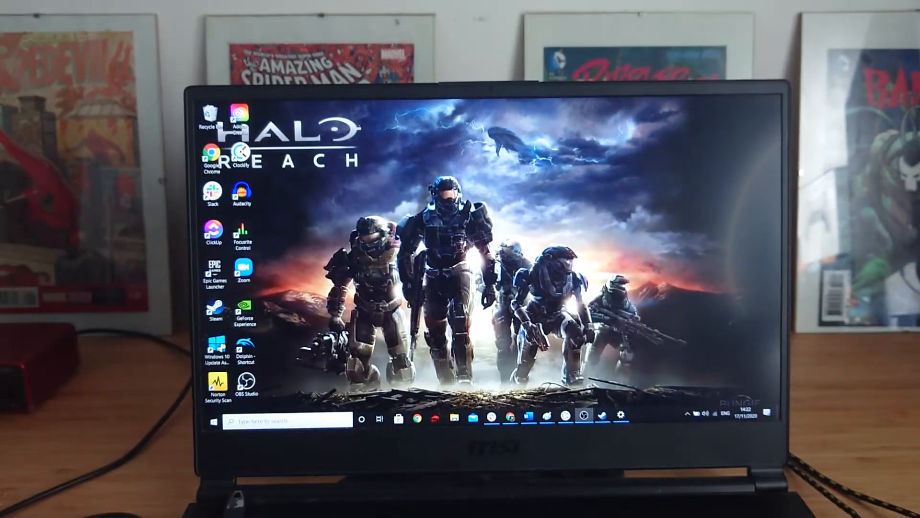
- Add a Bluetooth device and pair the Wireless Controller so it shows as connected
{"action": "left_click", "coordinate": [623, 419]}
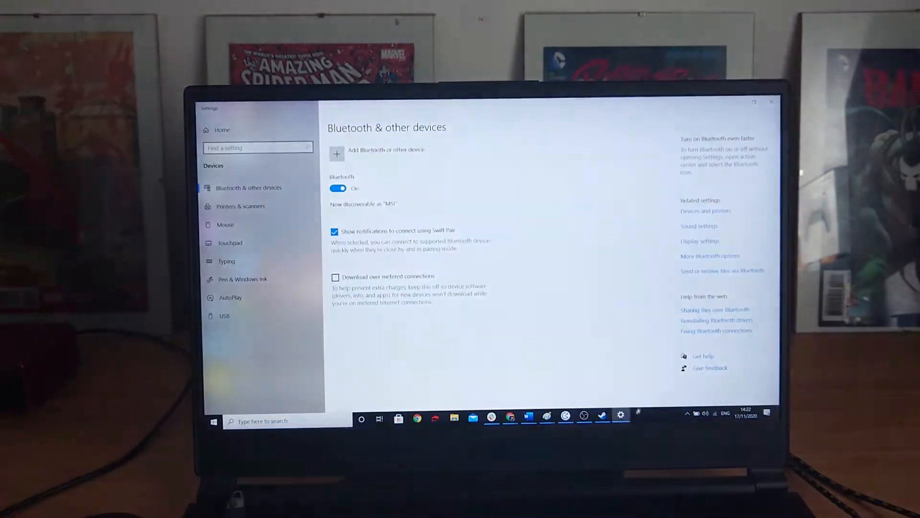
{"action": "left_click", "coordinate": [337, 154]}
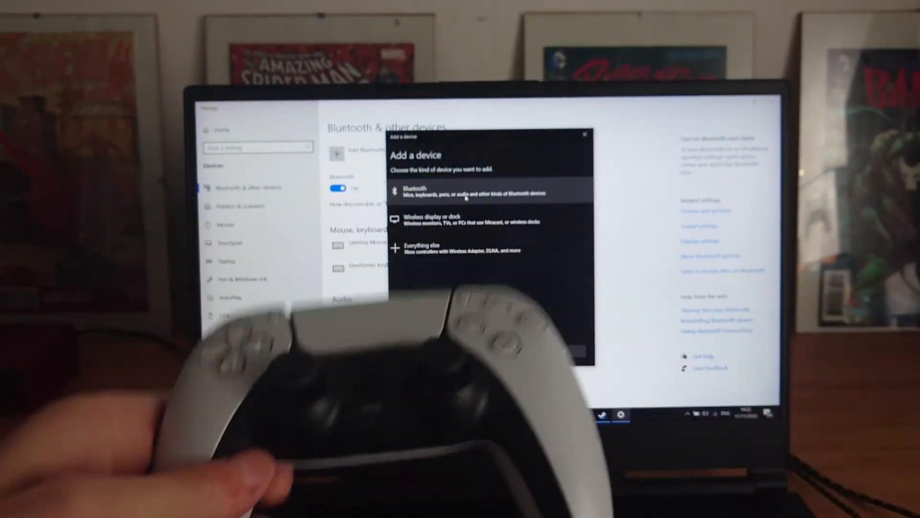
{"action": "left_click", "coordinate": [431, 190]}
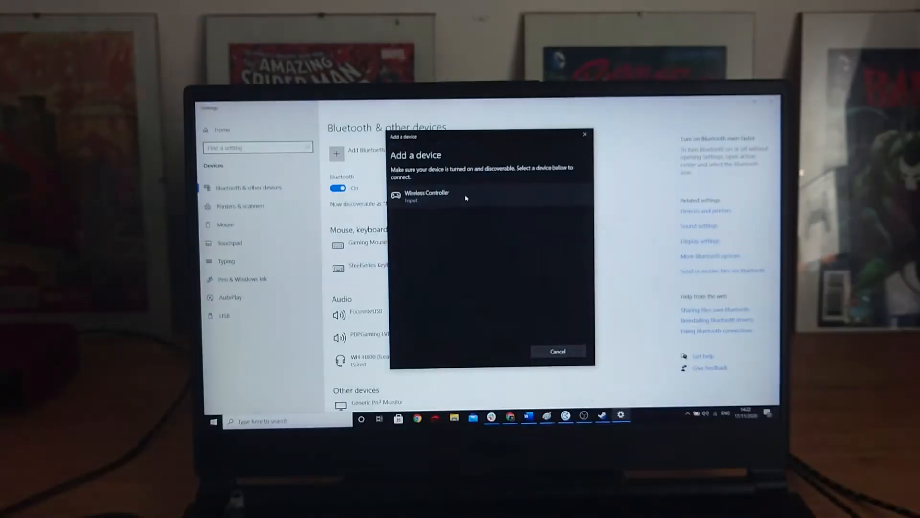
{"action": "left_click", "coordinate": [425, 196]}
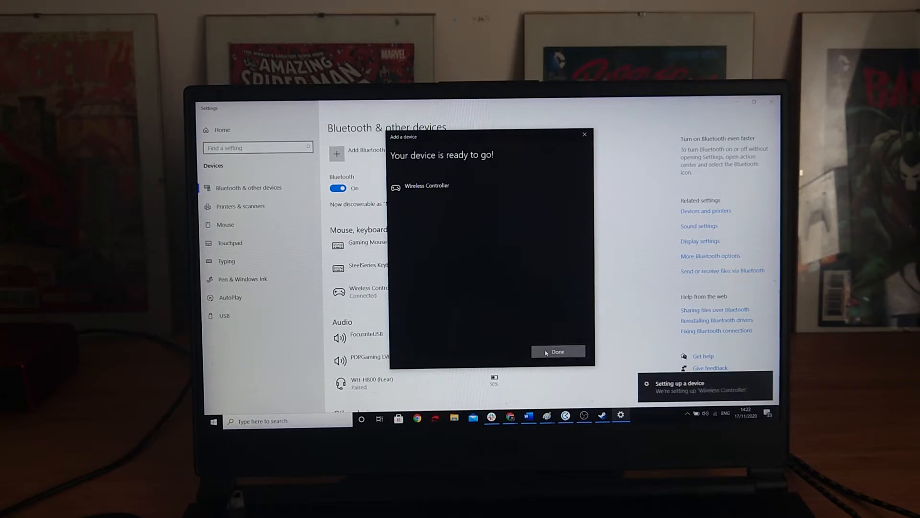
{"action": "left_click", "coordinate": [556, 351]}
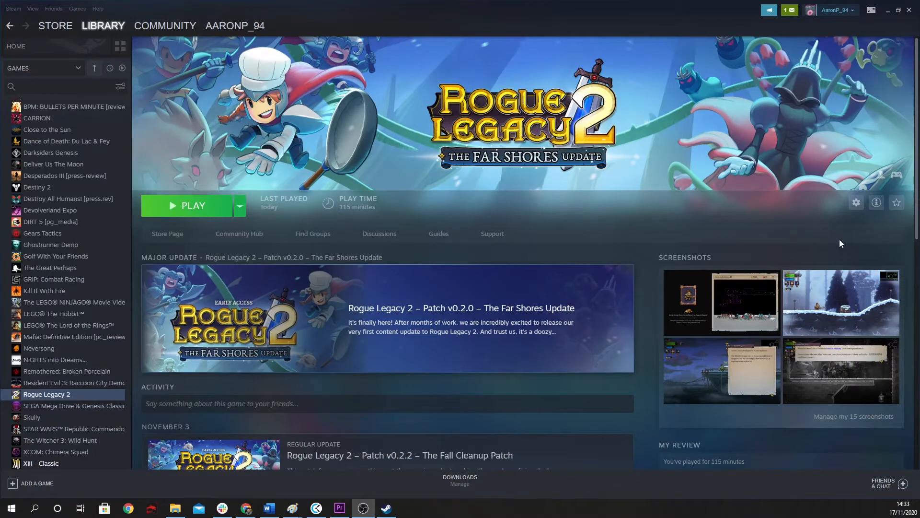
{"action": "scroll", "scroll_direction": "down", "scroll_amount": 3}
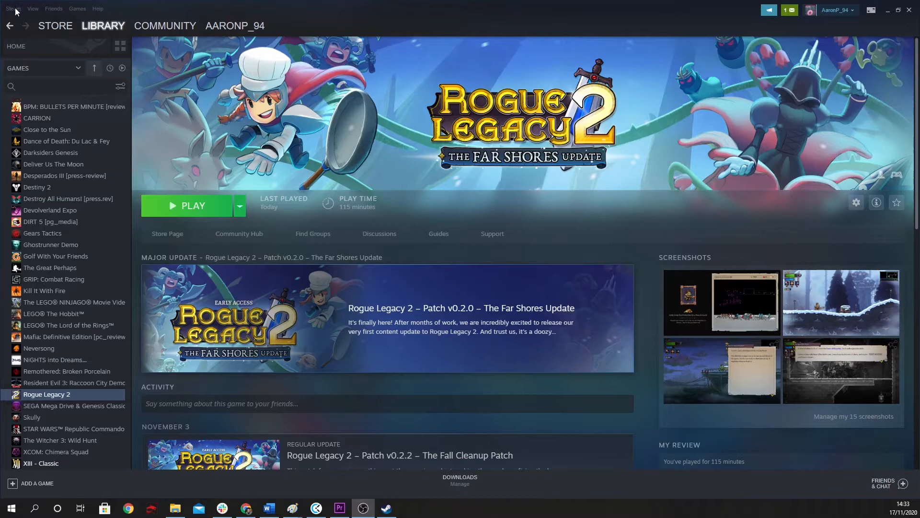
{"action": "left_click", "coordinate": [13, 9]}
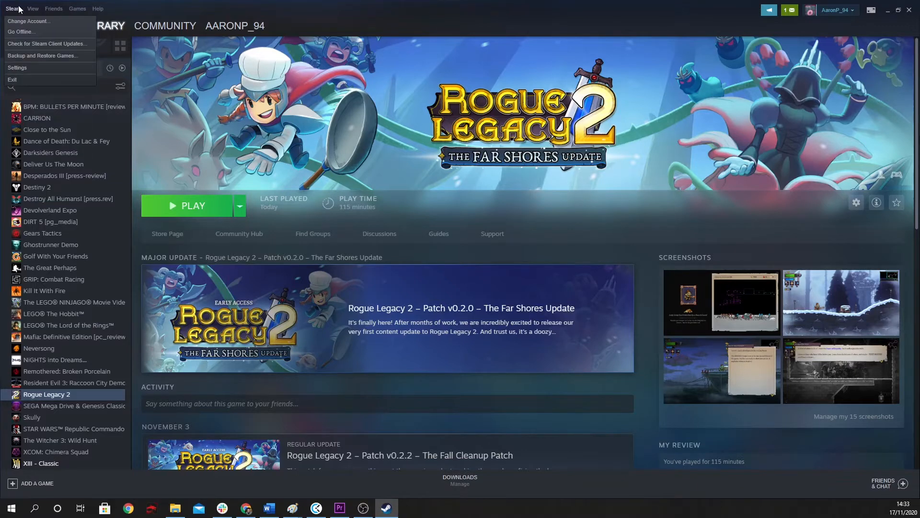
{"action": "left_click", "coordinate": [17, 67]}
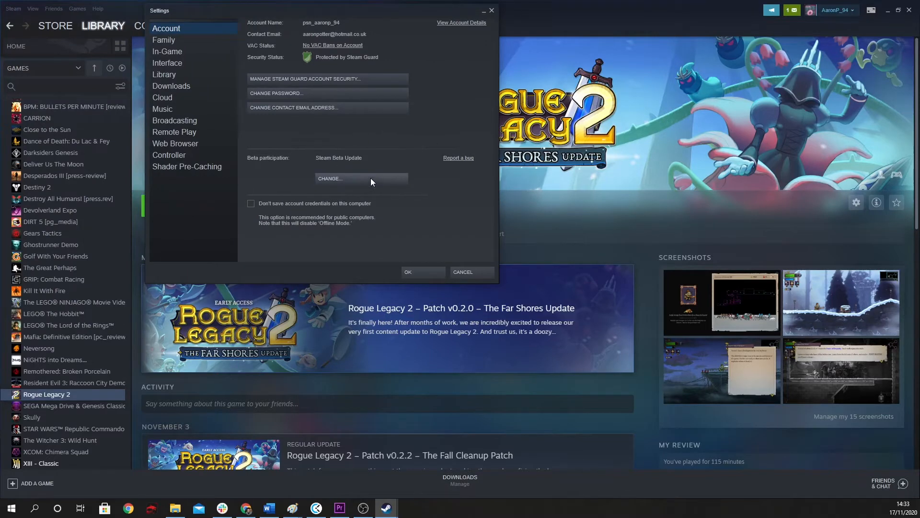
{"action": "left_click", "coordinate": [328, 181]}
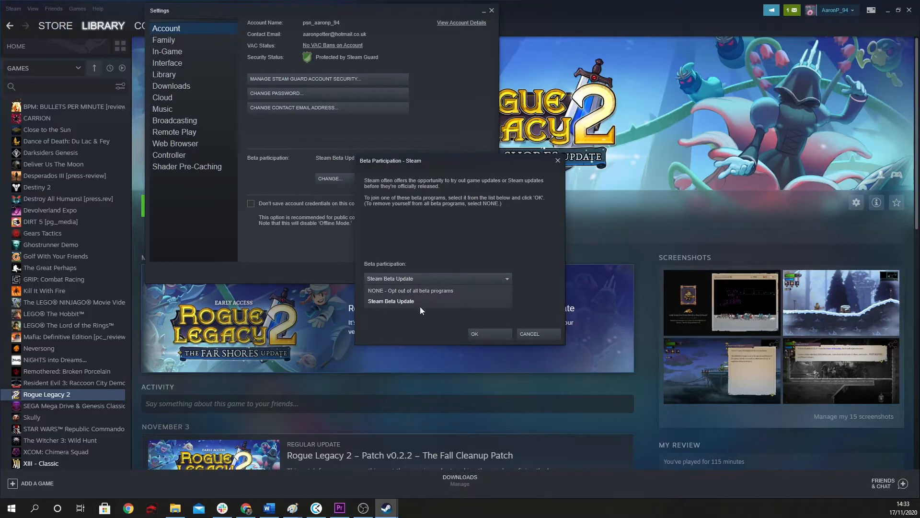
{"action": "mouse_move", "coordinate": [490, 322]}
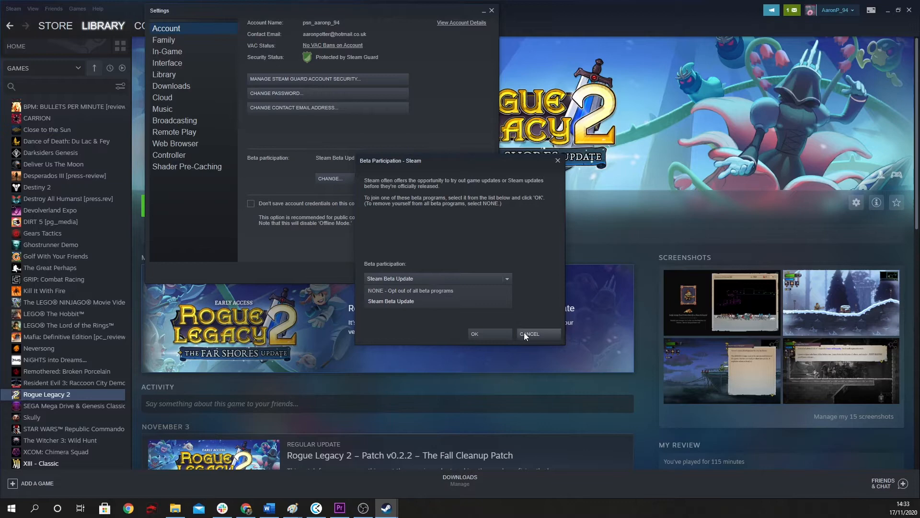
{"action": "left_click", "coordinate": [529, 334]}
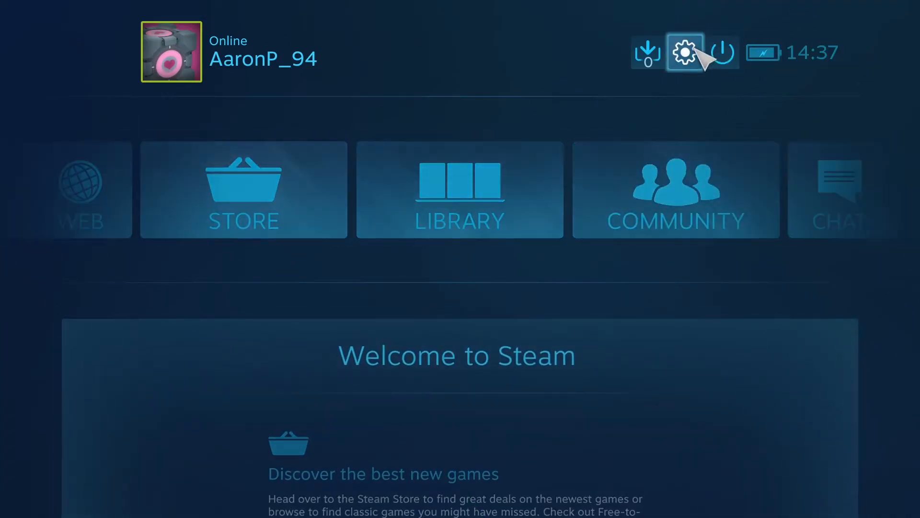
- View Detected Controllers in Controller Settings, where a PlayStation 4 Controller is listed
{"action": "left_click", "coordinate": [684, 51]}
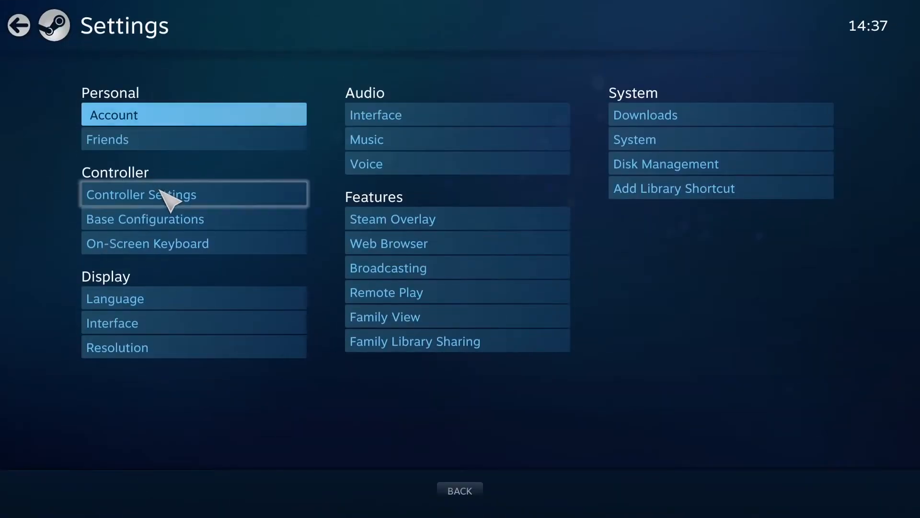
{"action": "left_click", "coordinate": [140, 193]}
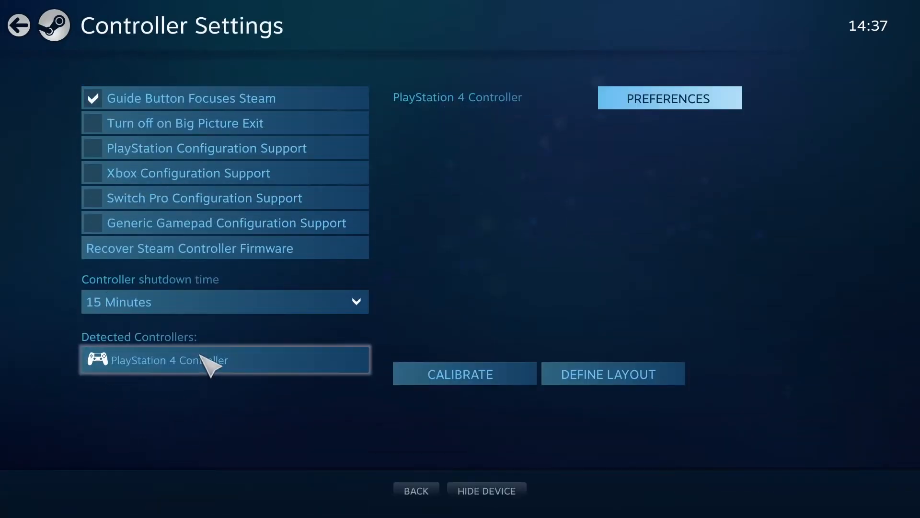
{"action": "left_click", "coordinate": [613, 373]}
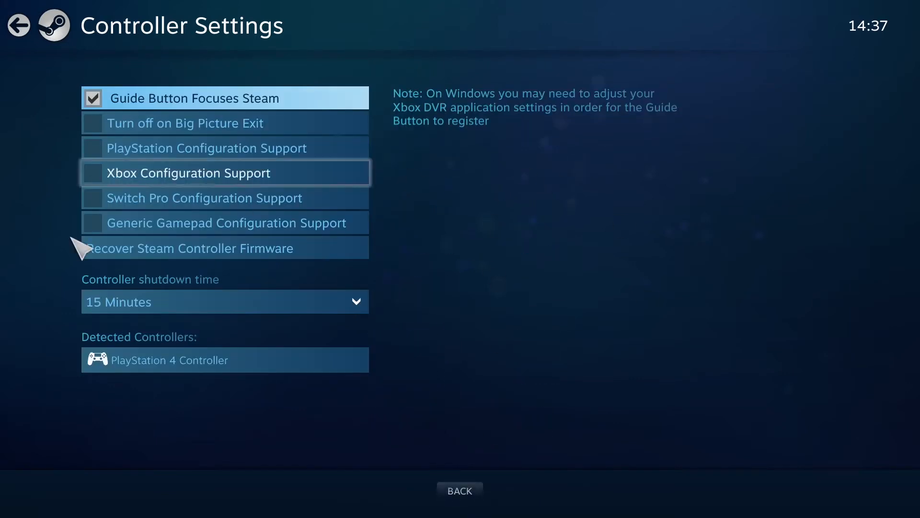
- Return to the Big Picture home screen and exit to the desktop Steam library
{"action": "left_click", "coordinate": [18, 25]}
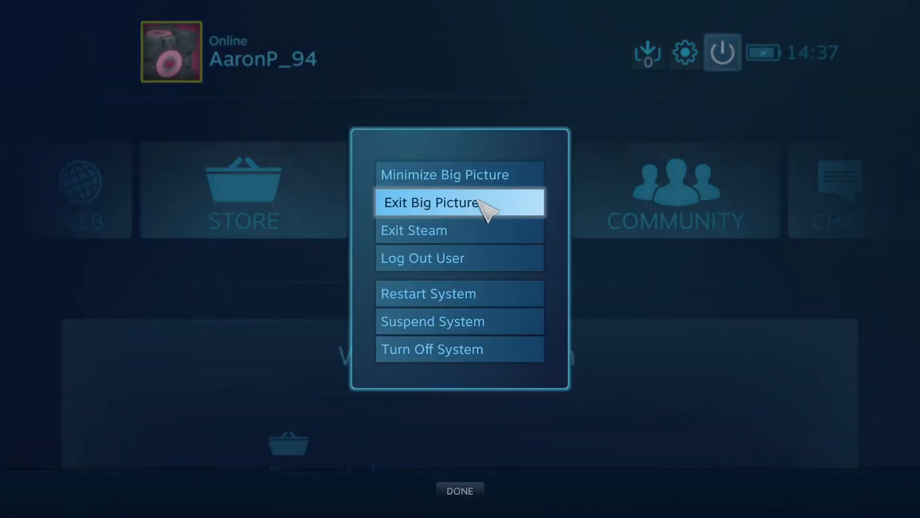
{"action": "left_click", "coordinate": [432, 202]}
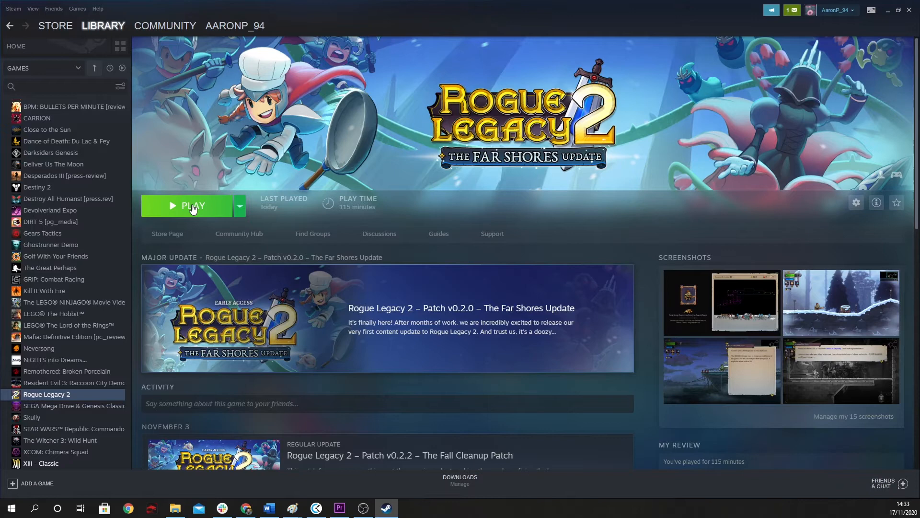
- Launch Rogue Legacy 2, pass the title screen and move down the settings list to Gamepad Config
{"action": "left_click", "coordinate": [192, 205]}
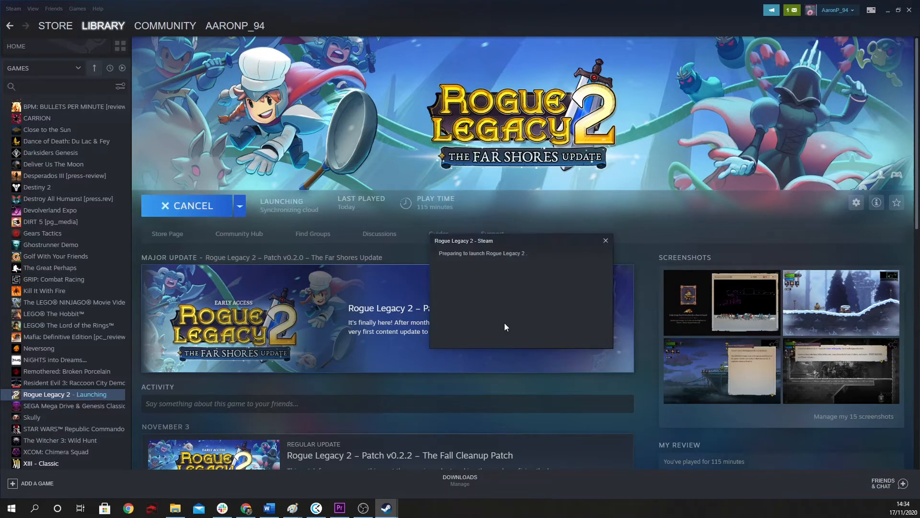
{"action": "mouse_move", "coordinate": [540, 319]}
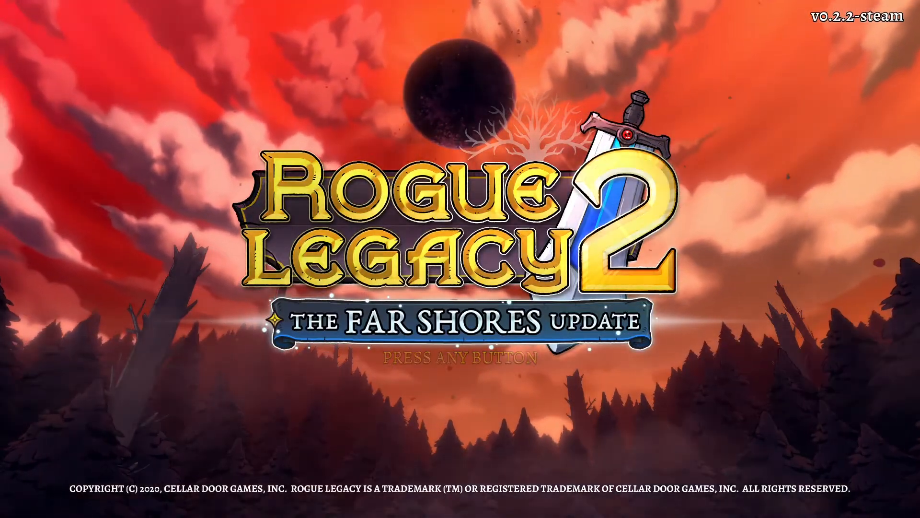
{"action": "key", "text": "enter"}
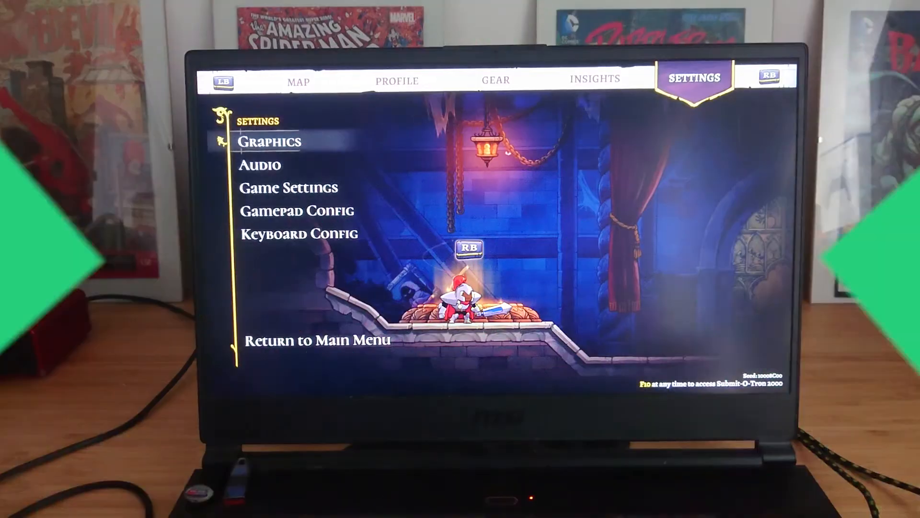
{"action": "key", "text": "down"}
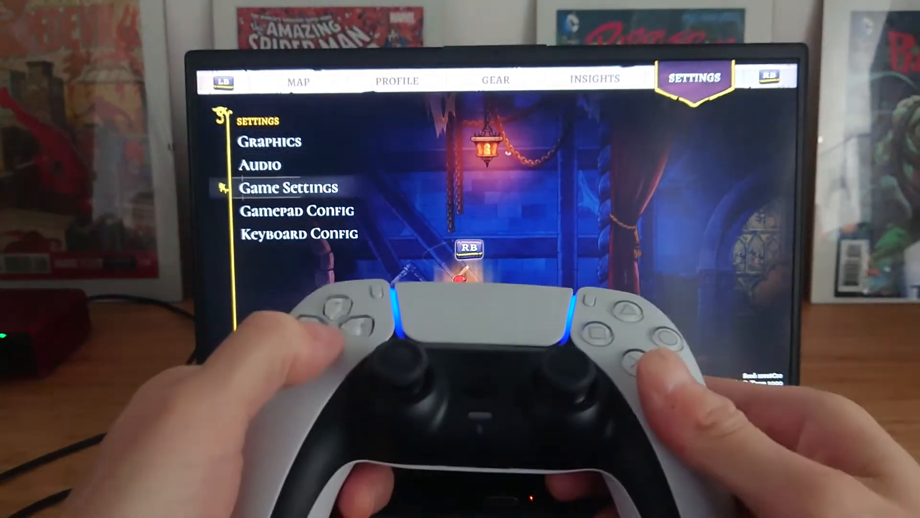
{"action": "key", "text": "Down"}
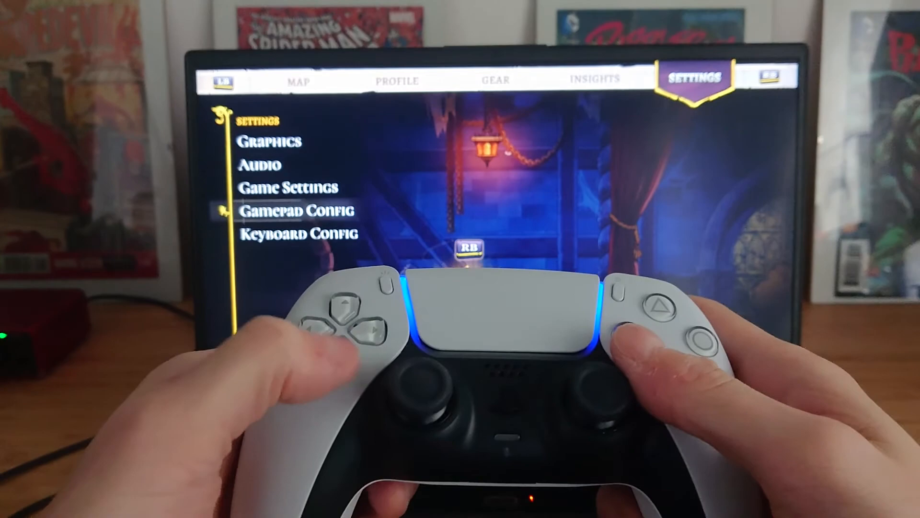